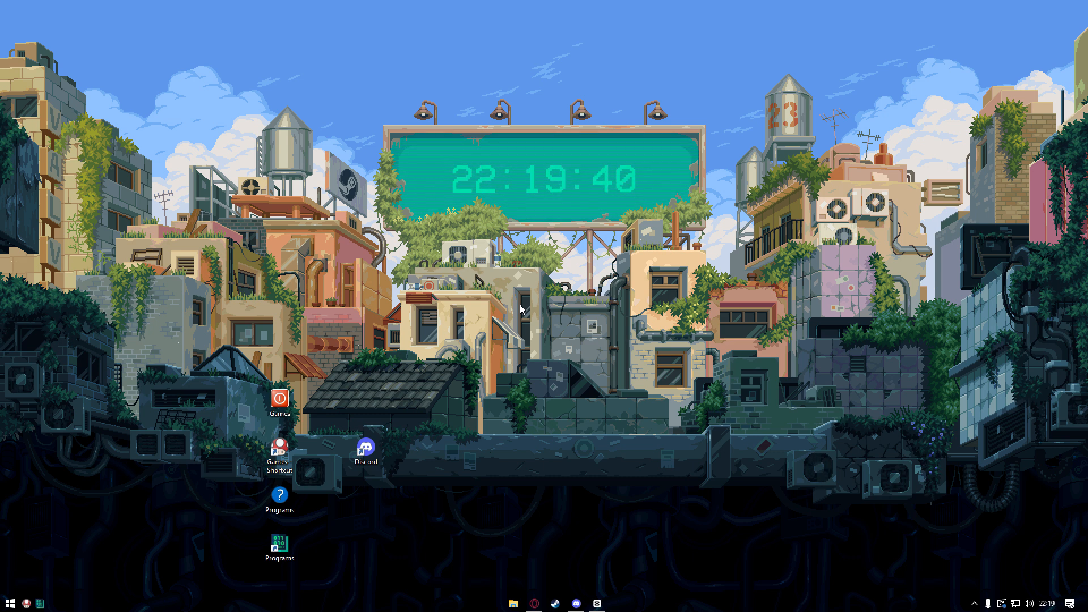
pyautogui.moveTo(417, 359)
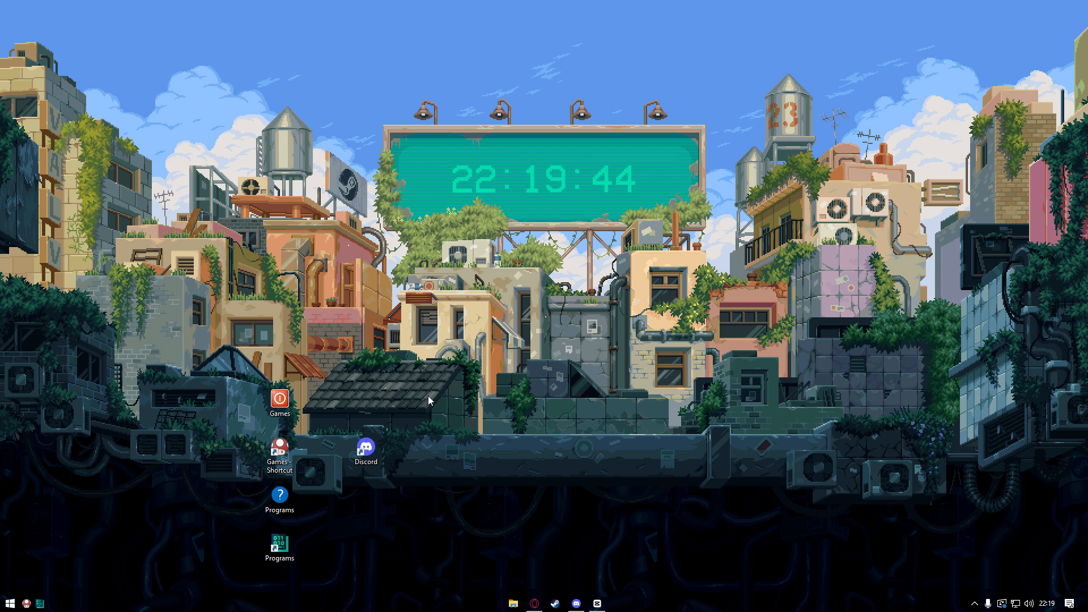
pyautogui.moveTo(367, 373)
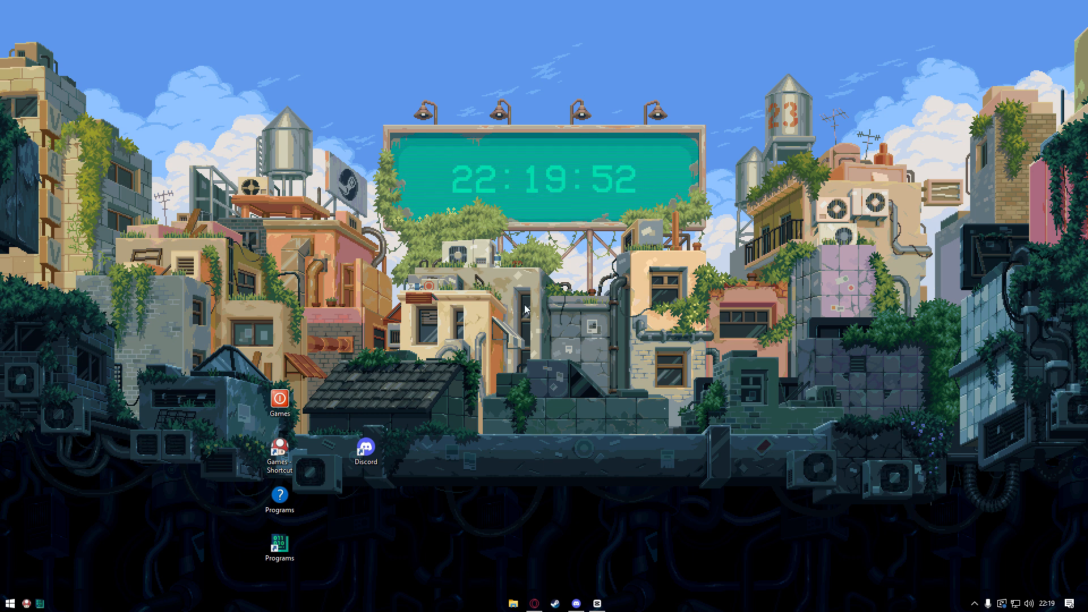
pyautogui.moveTo(454, 402)
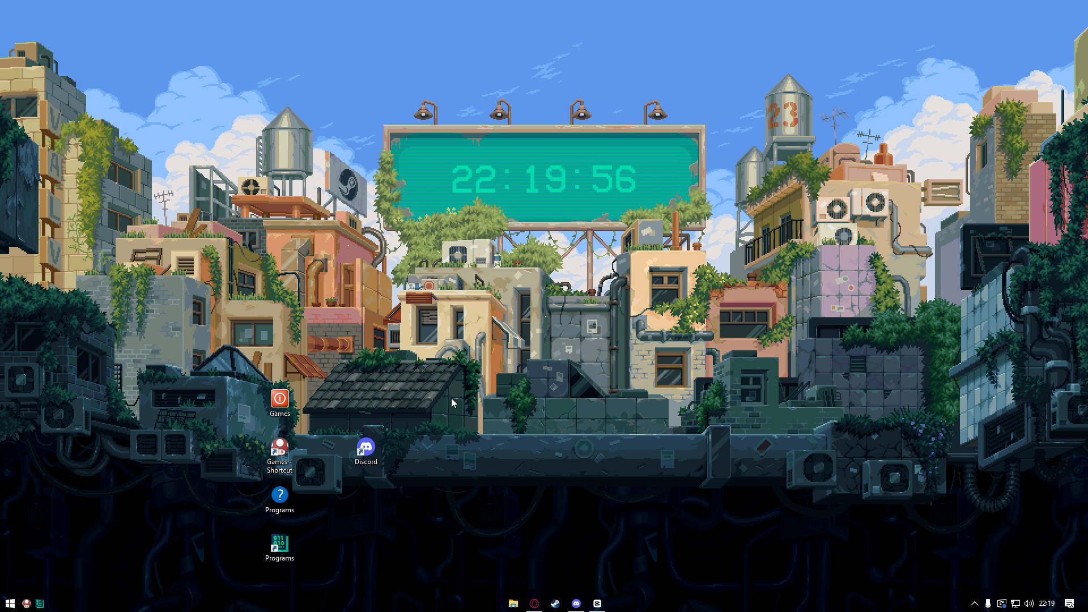
# Step: Hide all desktop icons, mark the Discord shortcut Hidden, and open the Games folder
pyautogui.rightClick(451, 402)
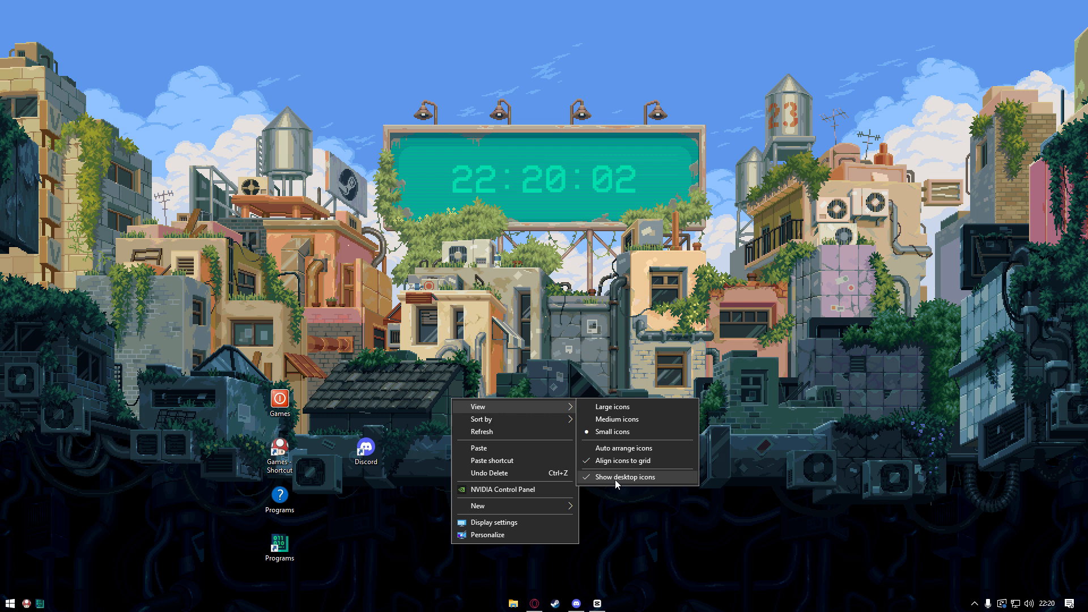
pyautogui.click(623, 476)
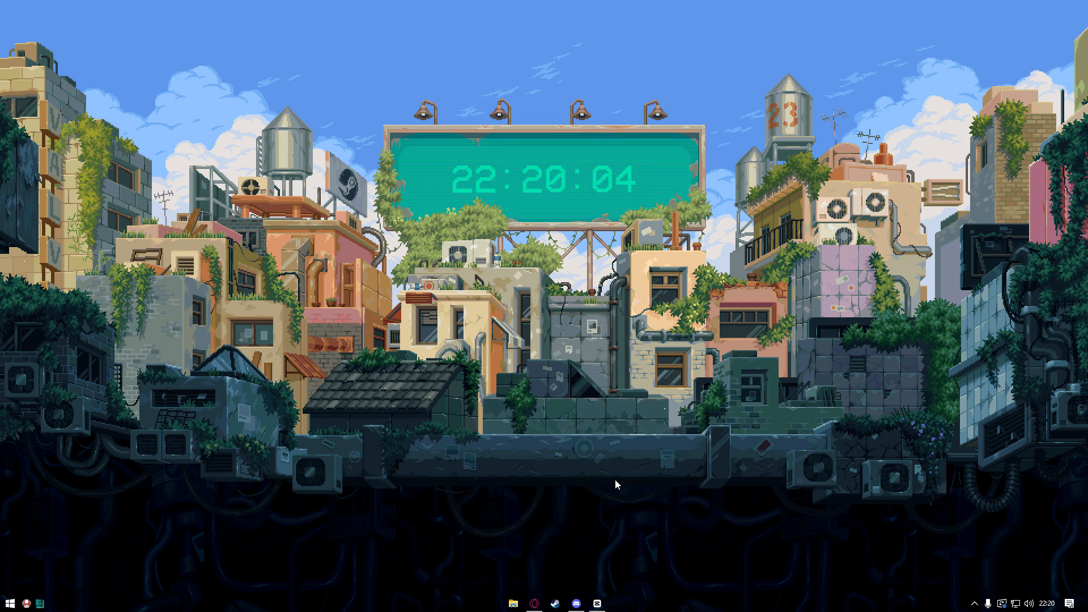
pyautogui.moveTo(377, 379)
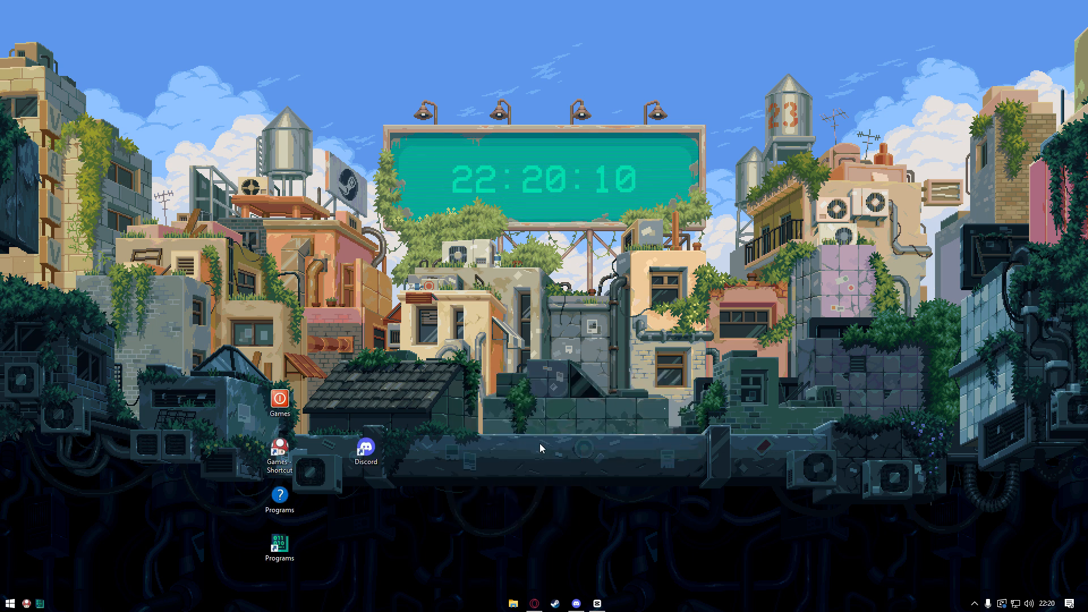
pyautogui.moveTo(437, 415)
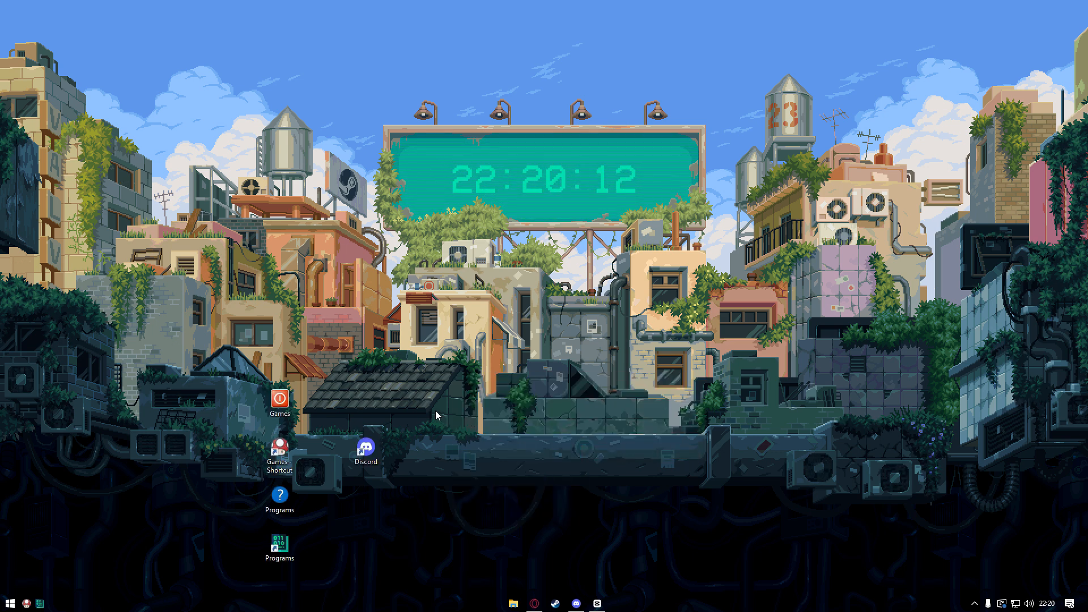
pyautogui.moveTo(413, 411)
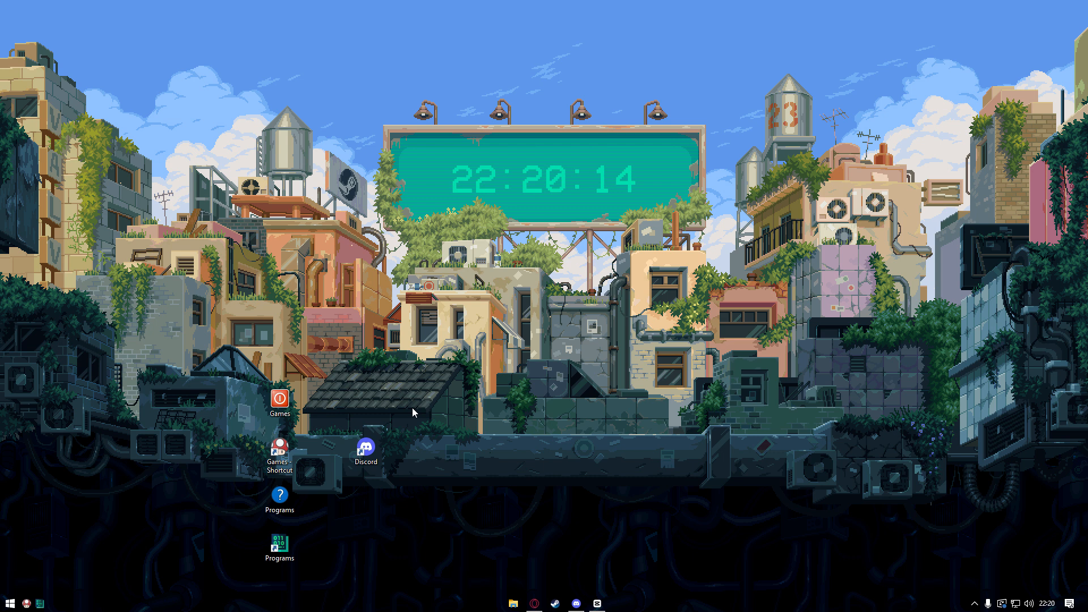
pyautogui.moveTo(397, 423)
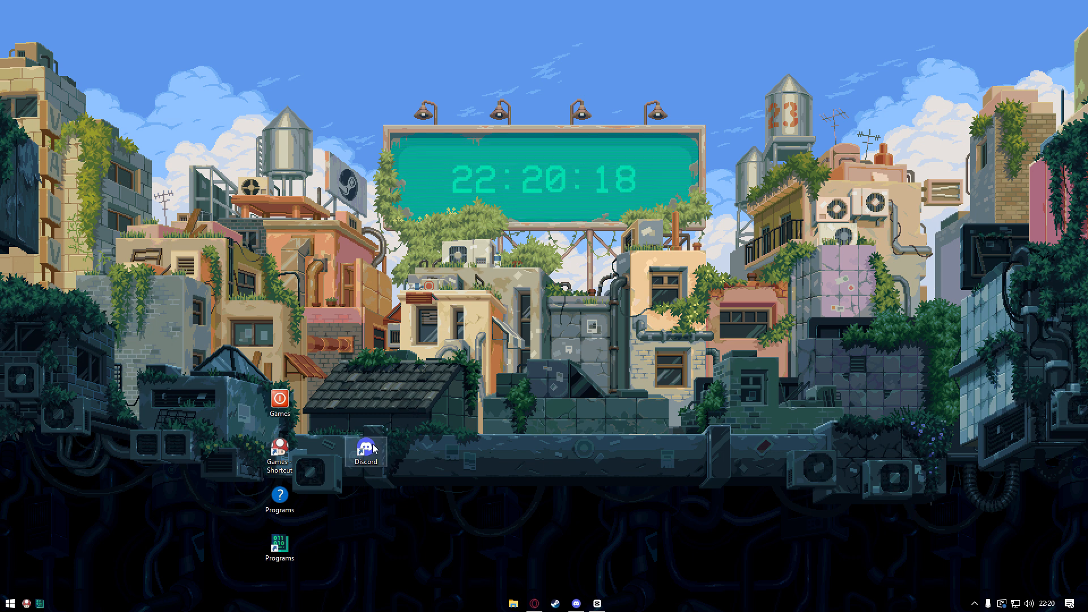
pyautogui.moveTo(384, 454)
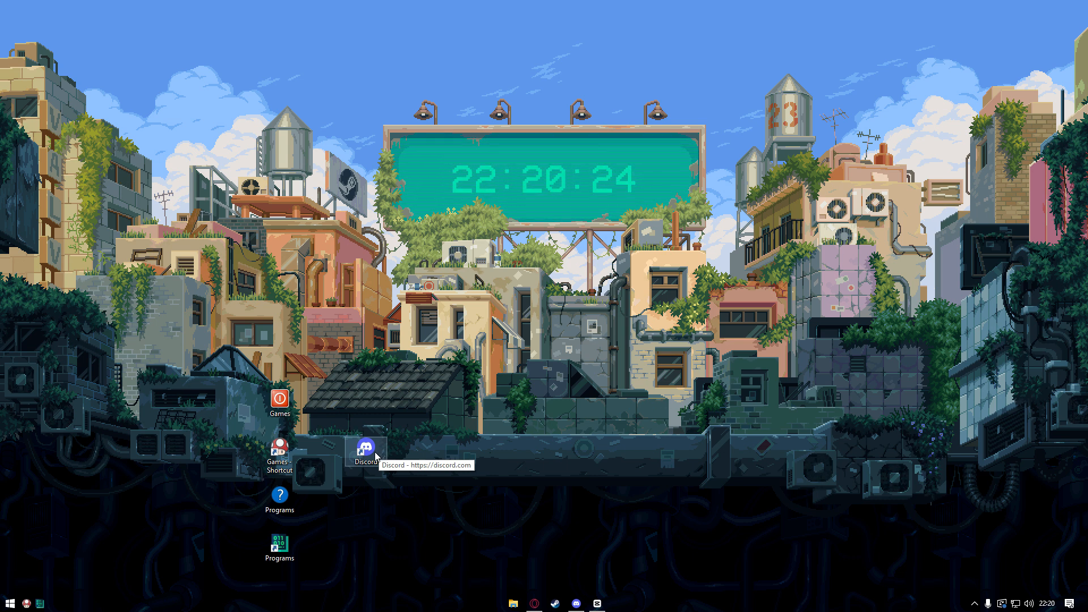
pyautogui.rightClick(364, 449)
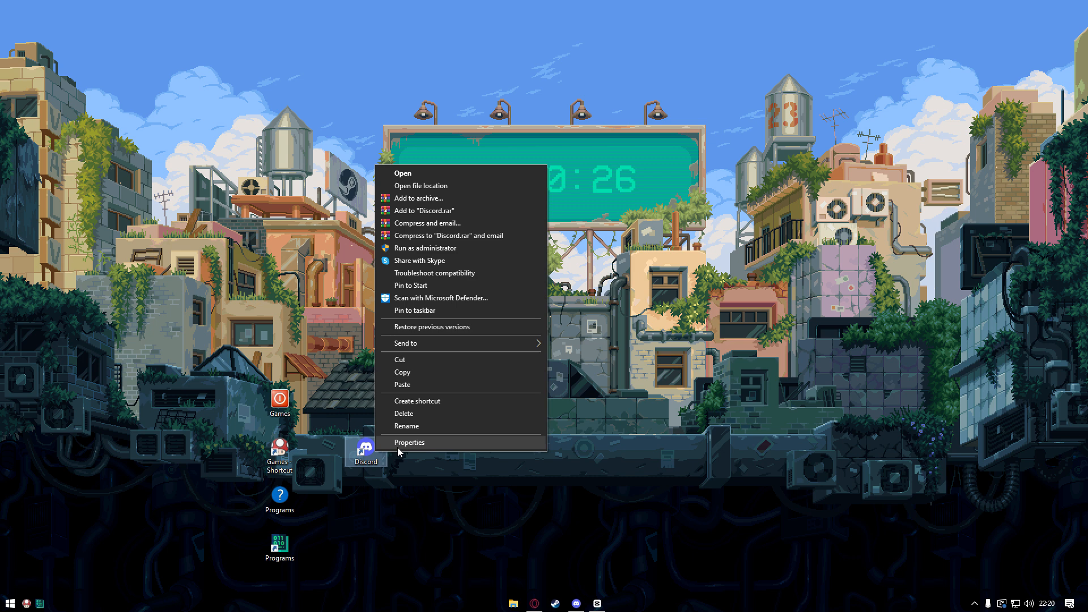
pyautogui.click(409, 442)
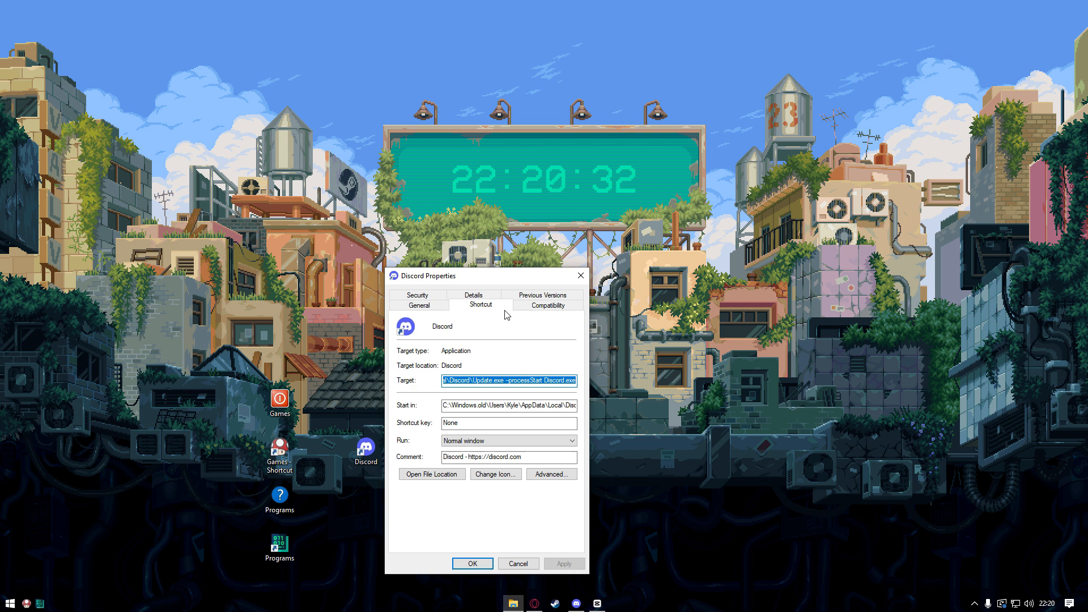
pyautogui.click(419, 306)
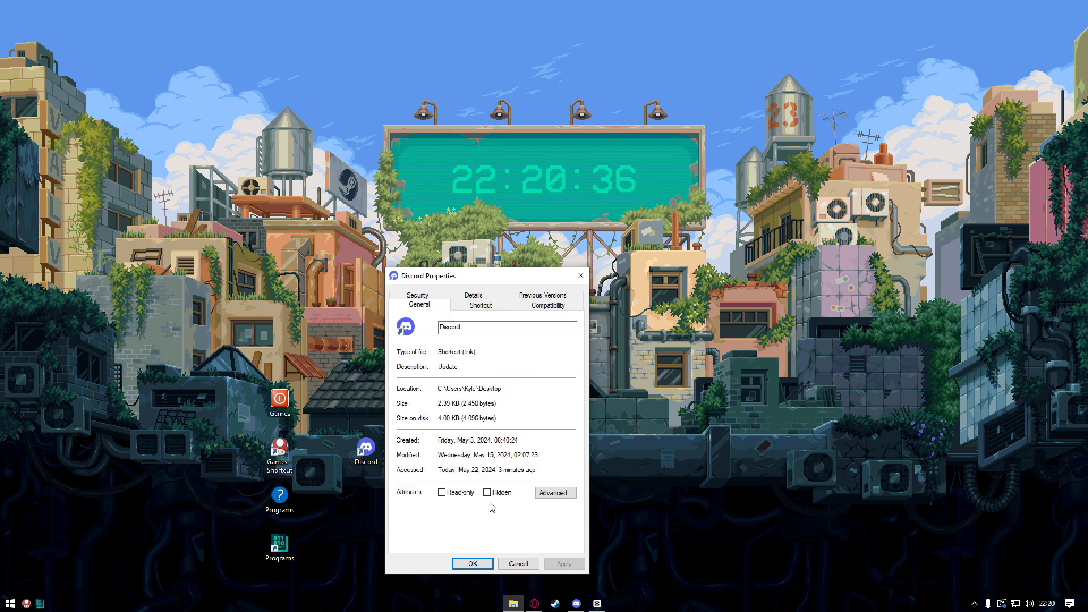
pyautogui.click(488, 492)
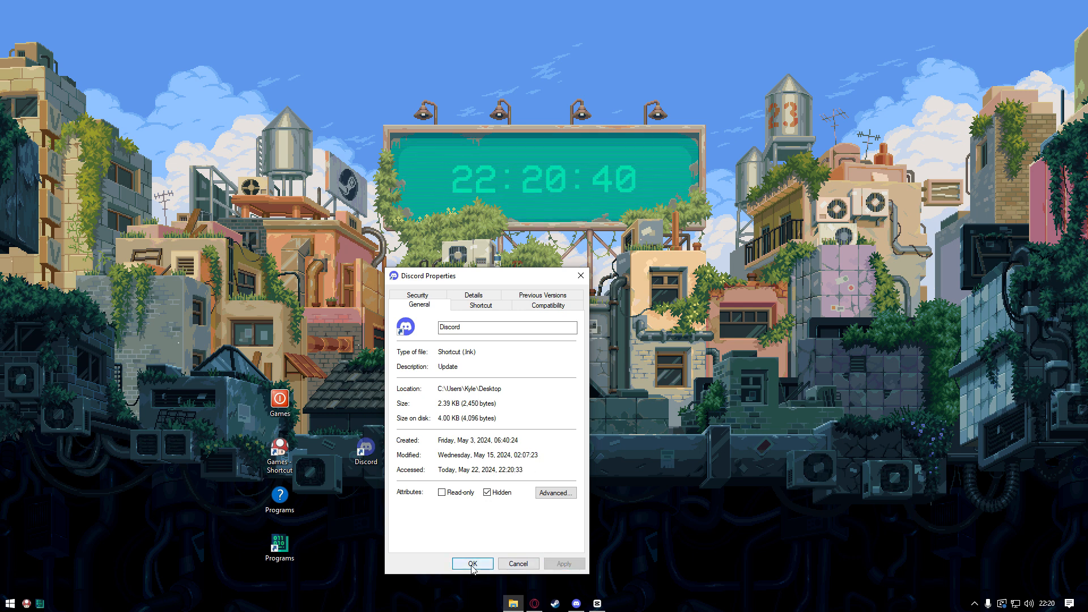
pyautogui.click(472, 563)
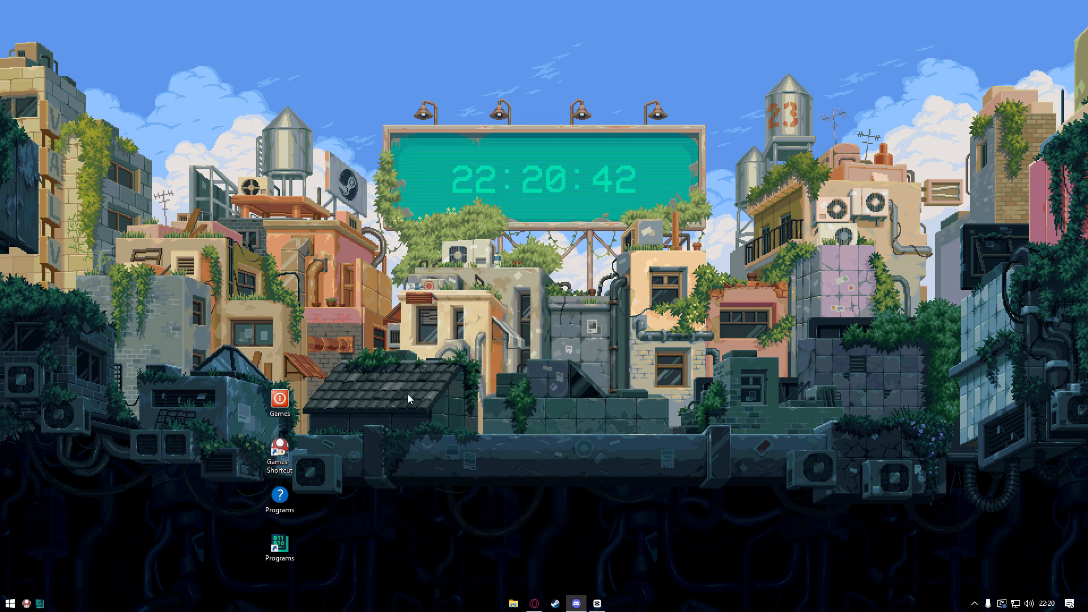
pyautogui.moveTo(418, 452)
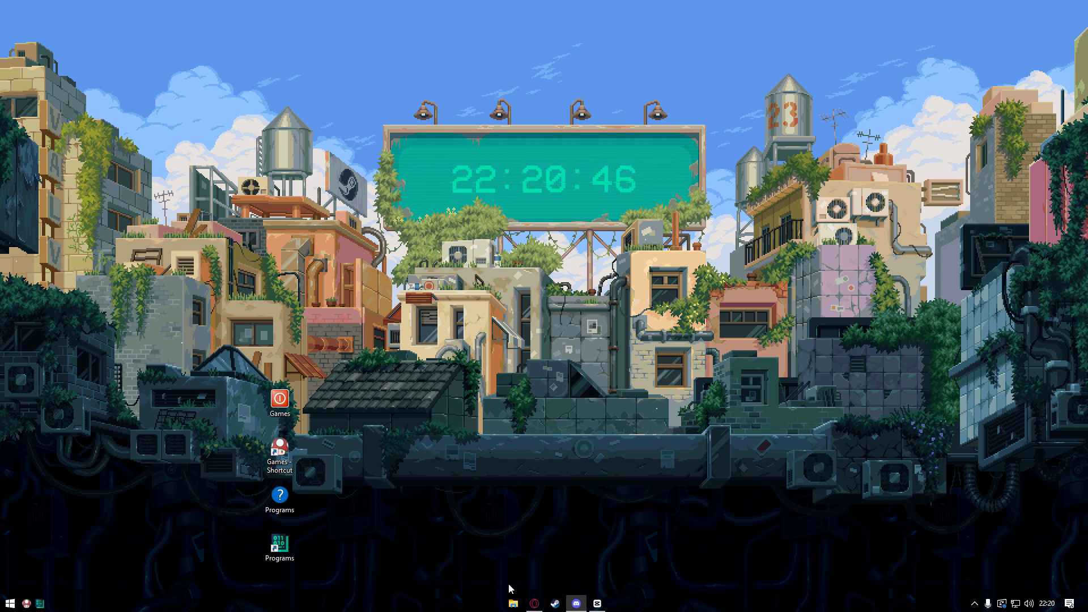
pyautogui.doubleClick(278, 402)
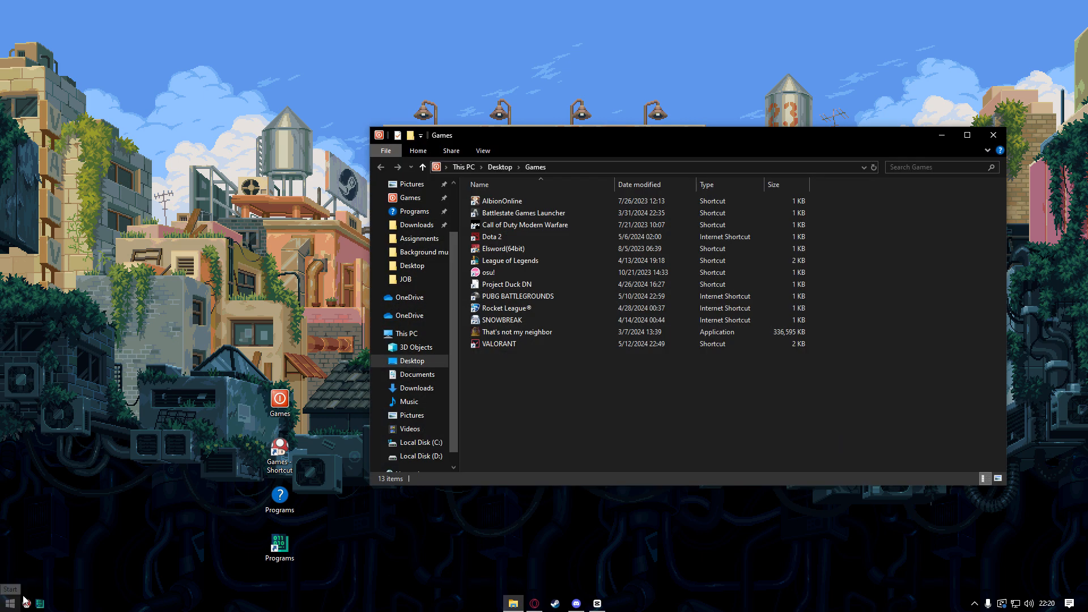
# Step: Launch File Explorer by searching 'file' and turn on Hidden items in the View tab
pyautogui.write('file')
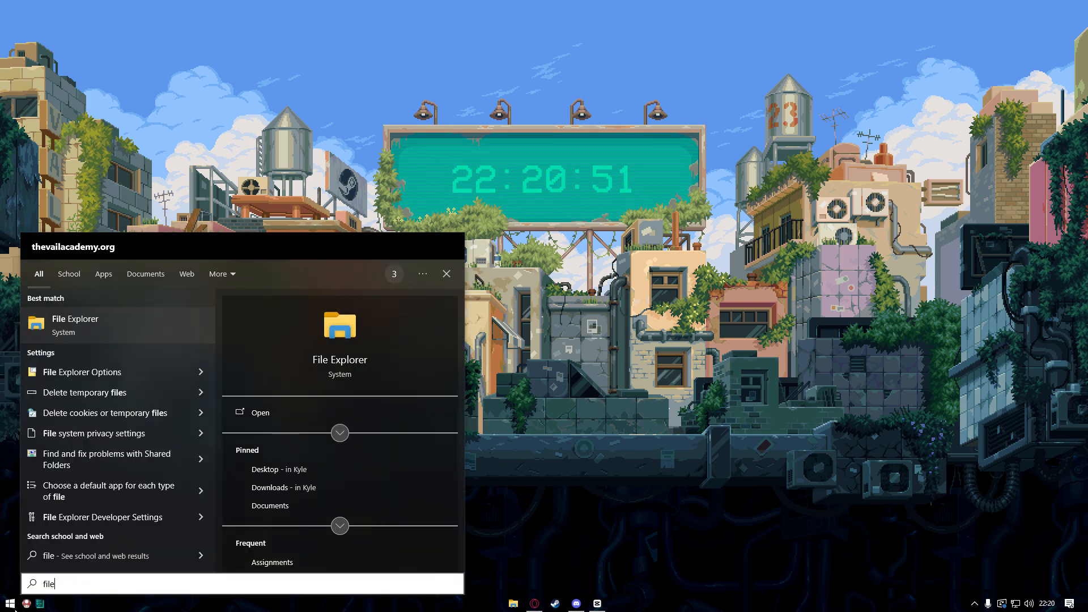
pyautogui.click(75, 324)
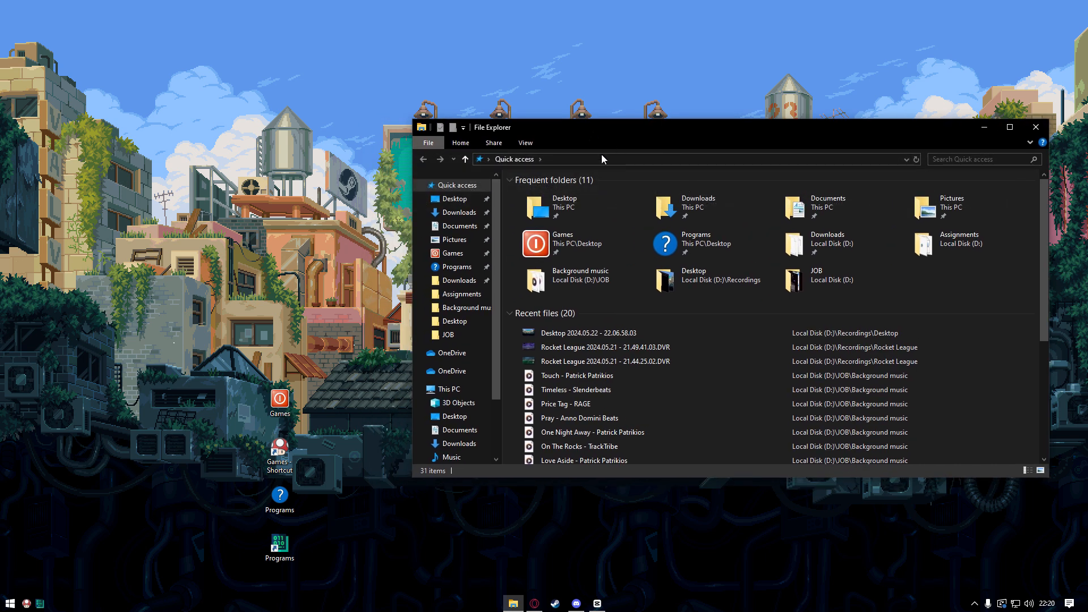
pyautogui.click(526, 142)
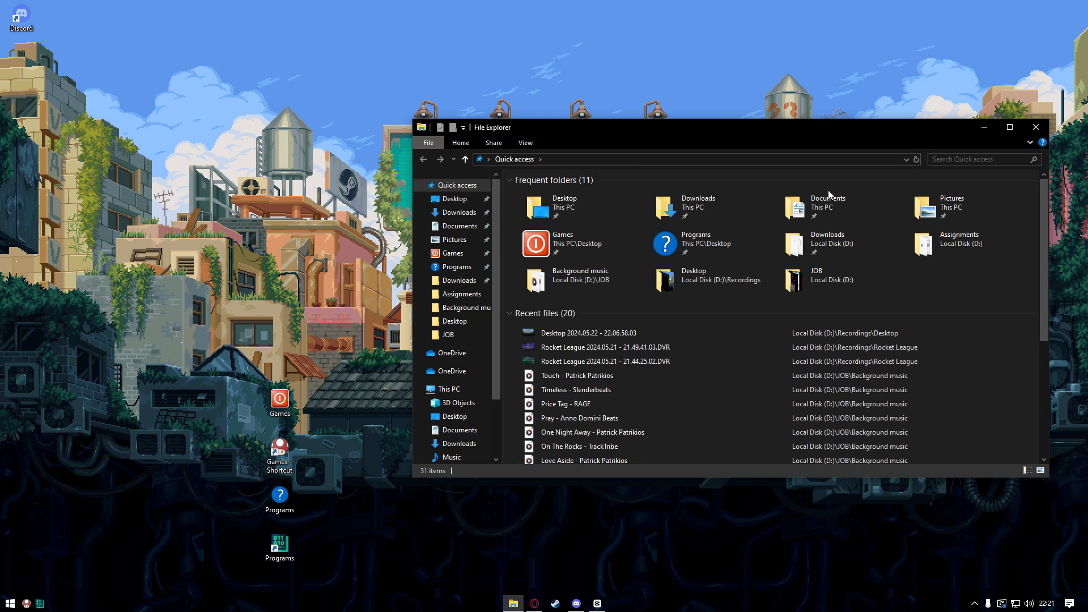
pyautogui.moveTo(47, 38)
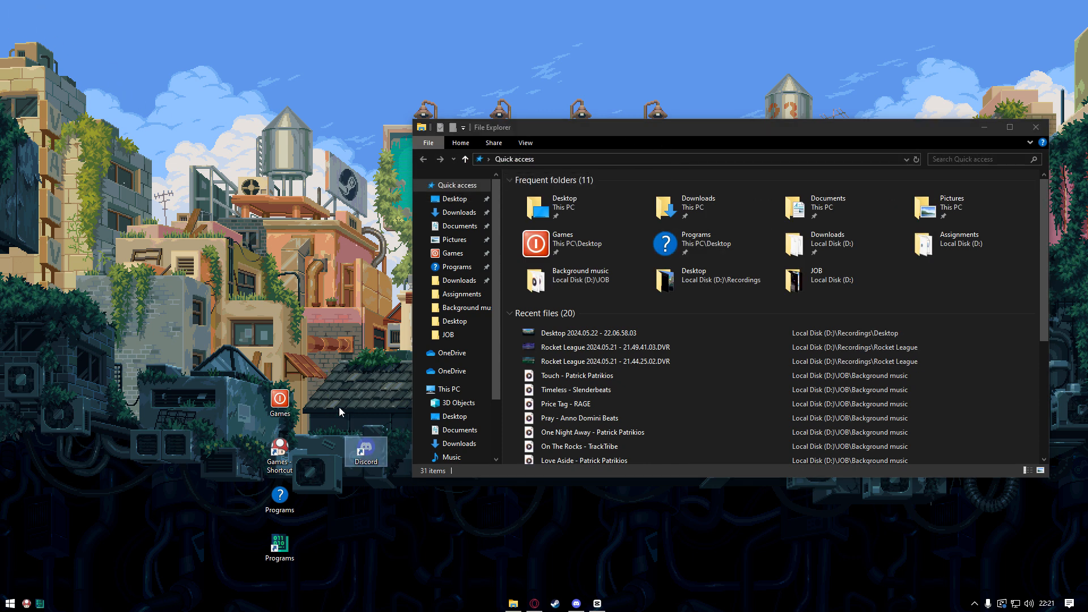
pyautogui.moveTo(331, 415)
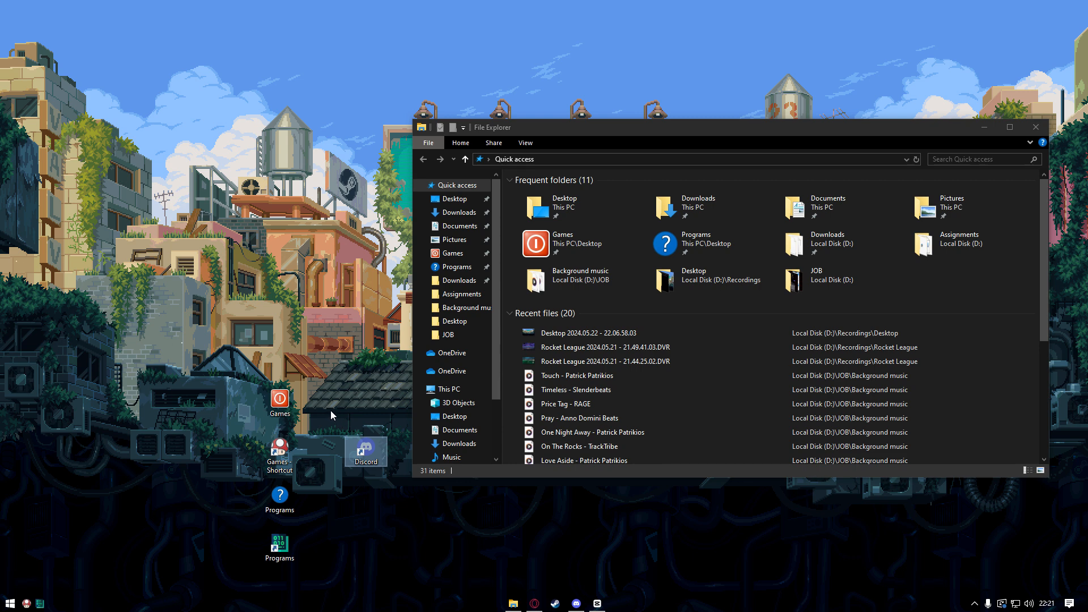
pyautogui.moveTo(367, 450)
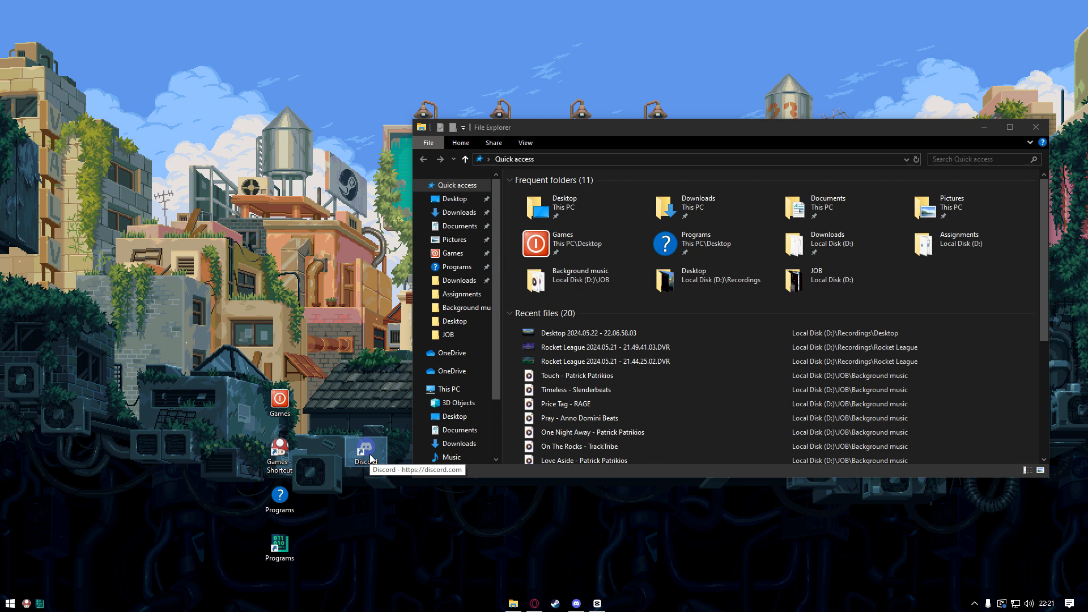
# Step: Clear the Hidden attribute on the Discord shortcut's General properties and confirm with OK
pyautogui.rightClick(366, 451)
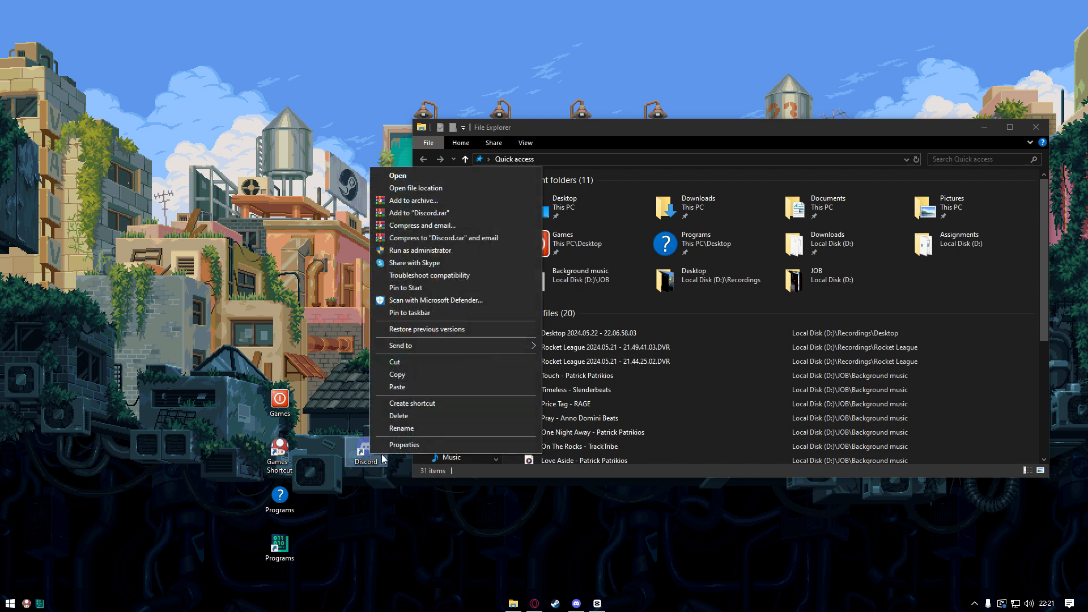
pyautogui.click(404, 445)
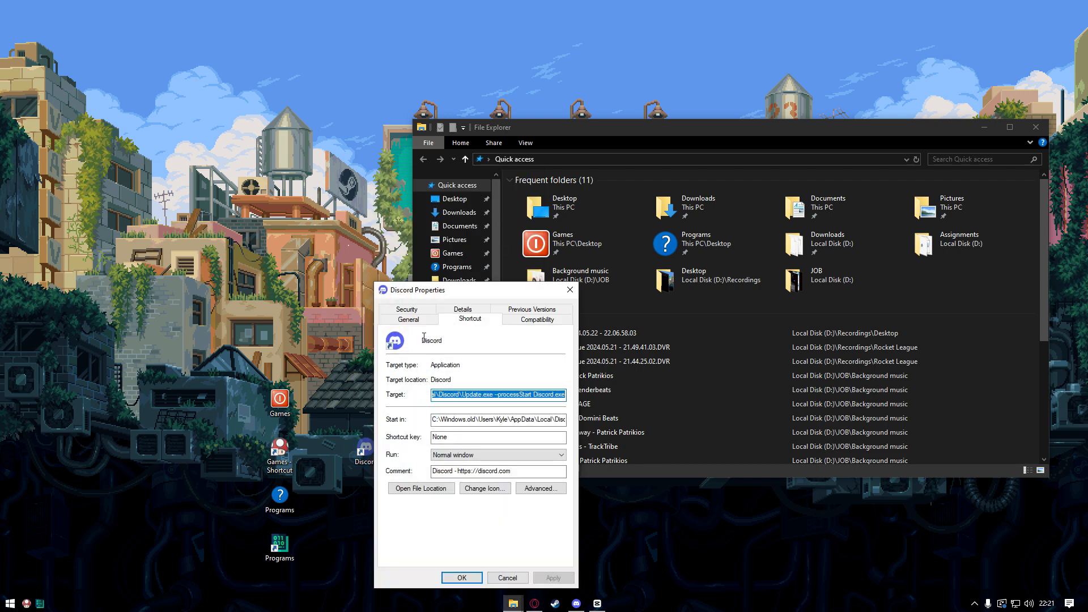
pyautogui.click(408, 319)
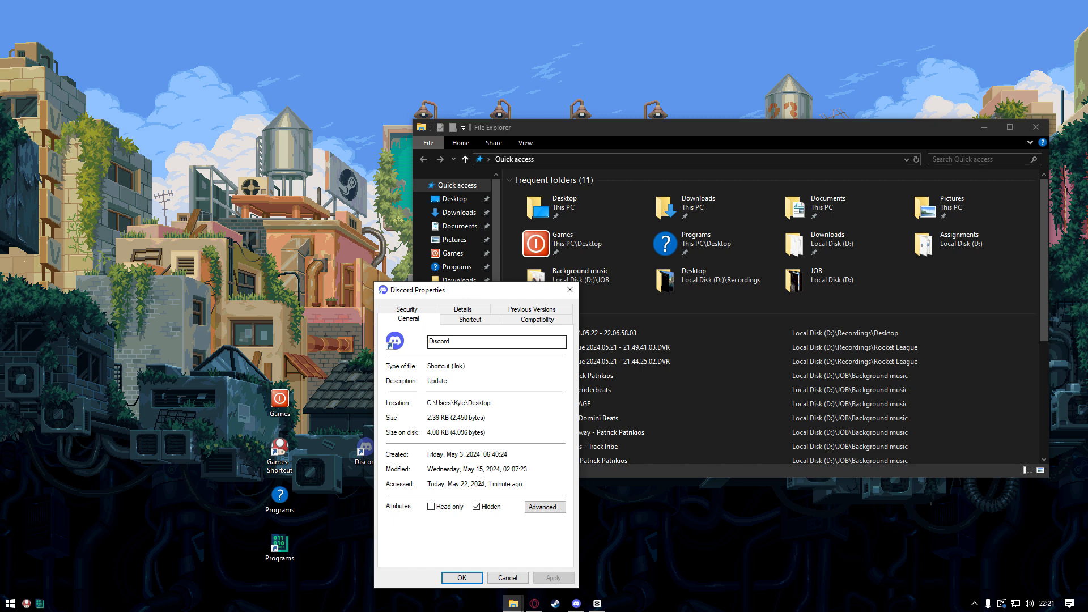
pyautogui.click(476, 506)
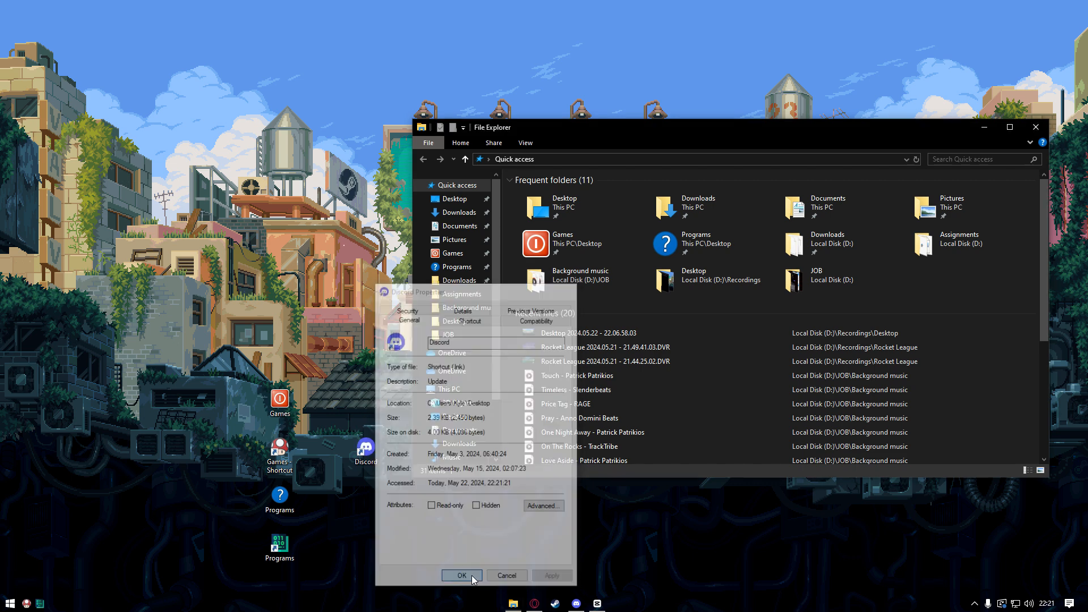
pyautogui.click(461, 575)
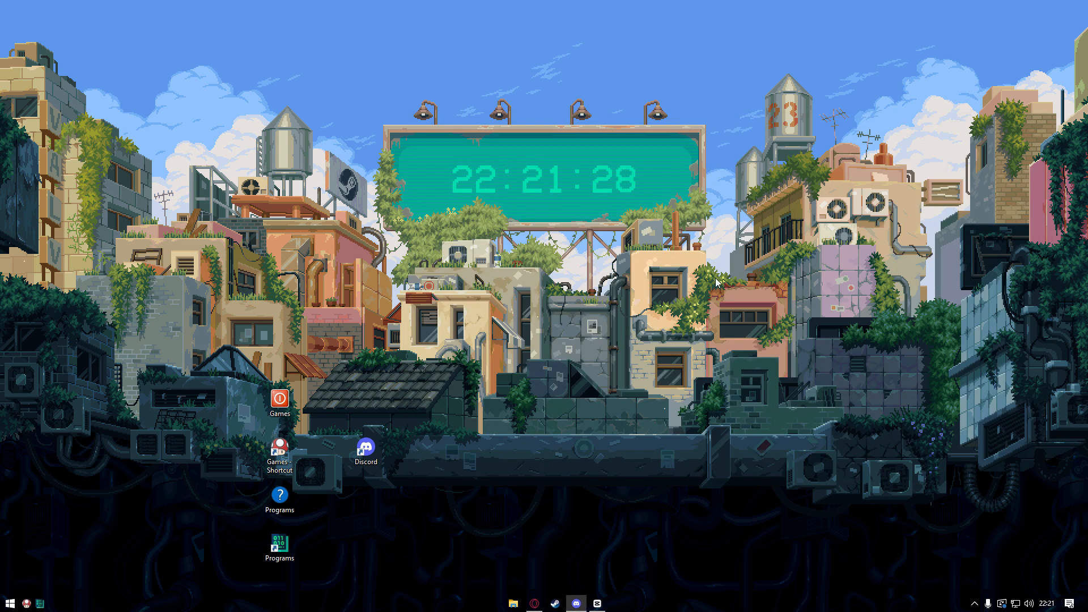
pyautogui.moveTo(548, 315)
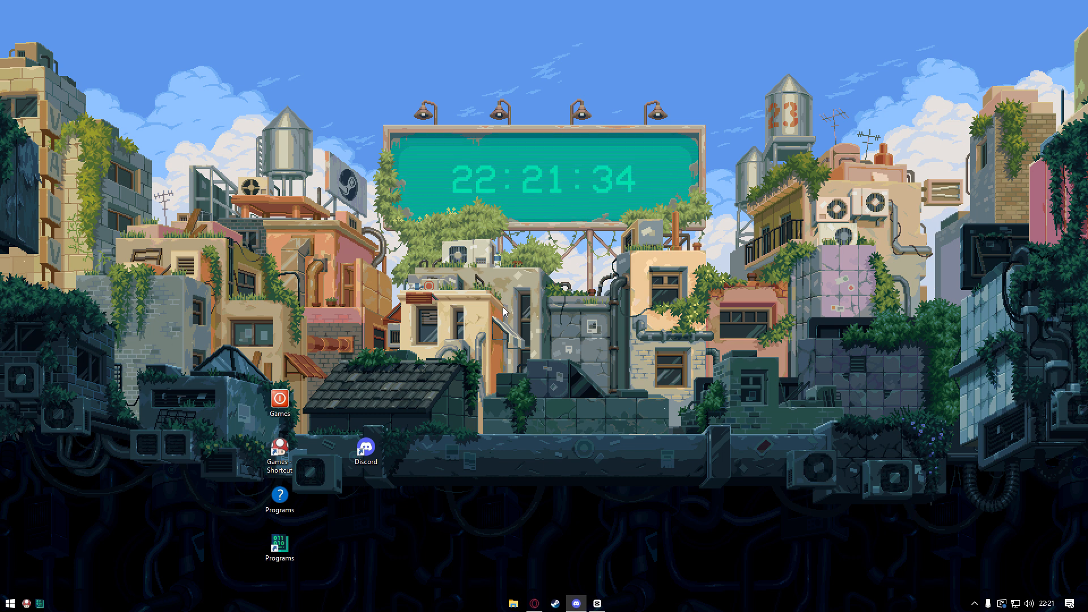
pyautogui.moveTo(451, 330)
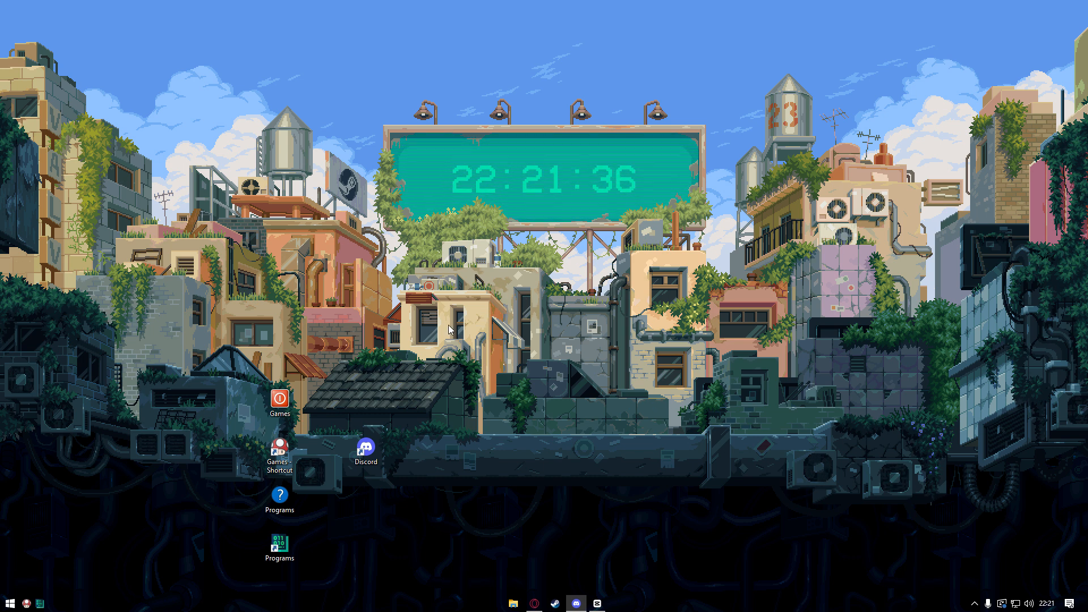
pyautogui.moveTo(446, 334)
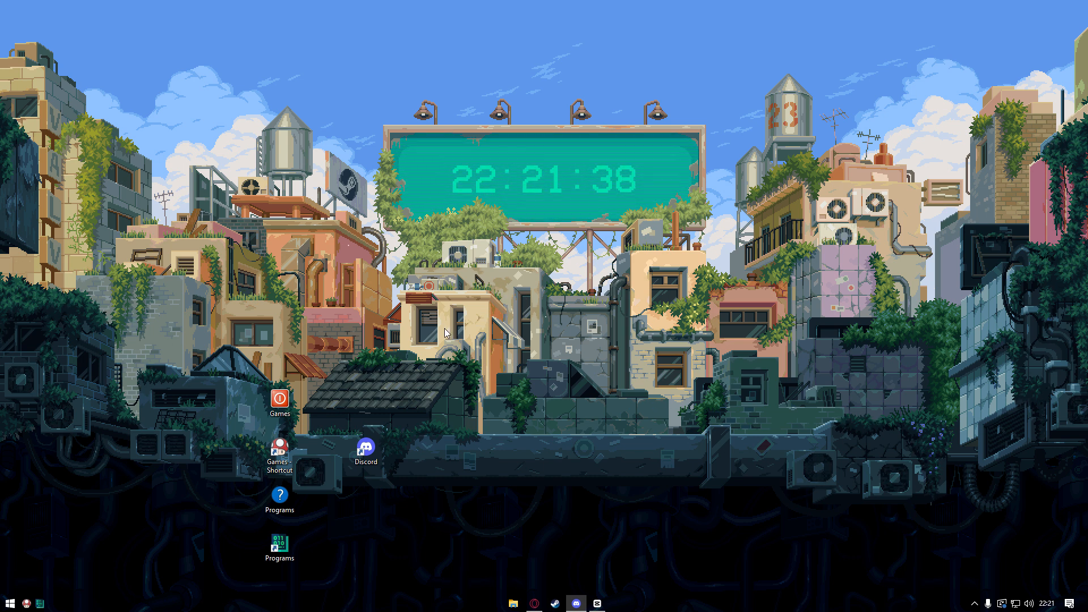